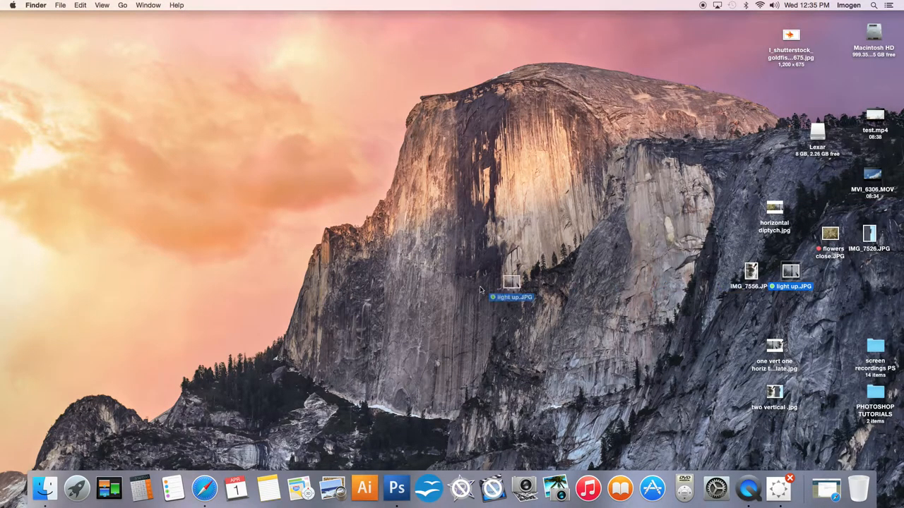
Step: Select the light up.JPG photo on the Finder desktop
click(410, 488)
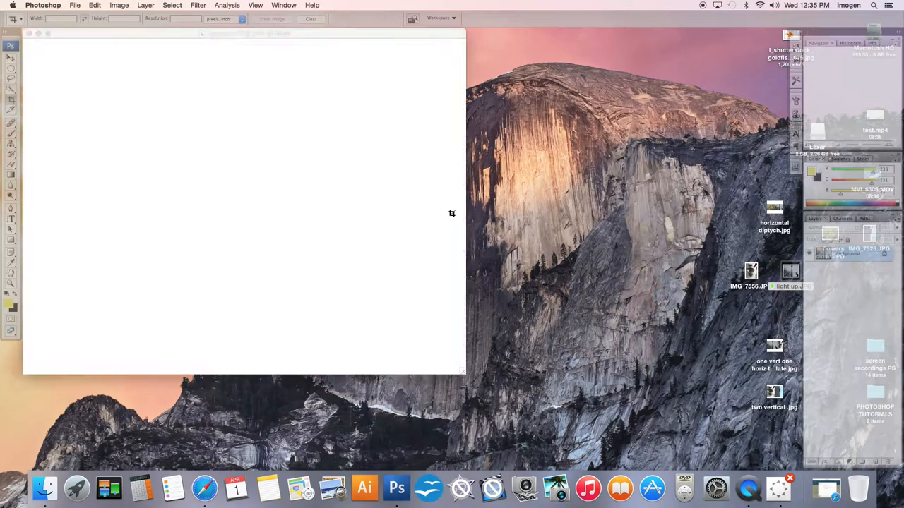
Step: Open light up.JPG into its own Photoshop document window
double_click(791, 271)
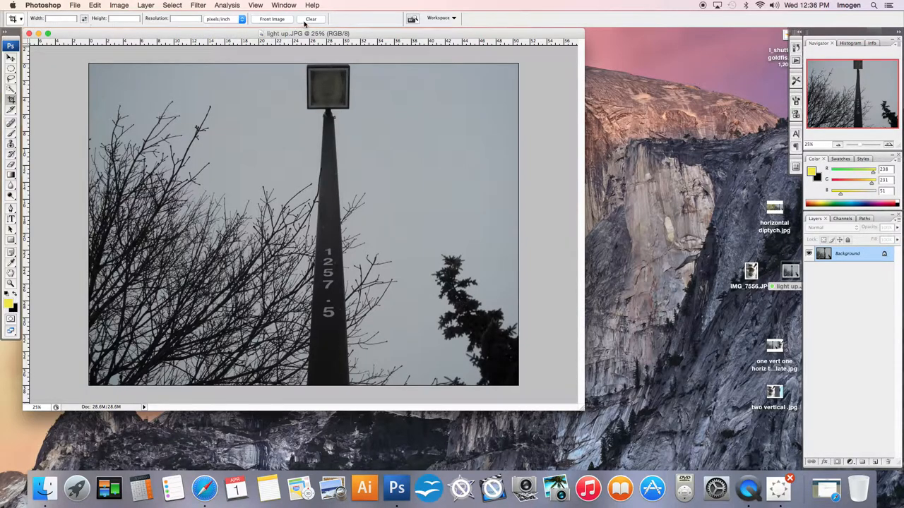
mouse_move(127, 67)
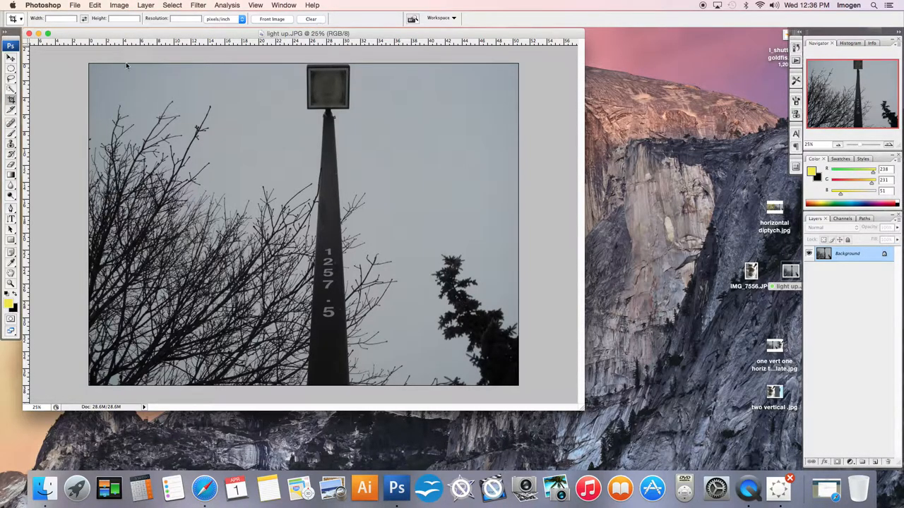
Step: Mark a freeform crop box around the lamp post and trees and commit the crop
drag(92, 67, 423, 361)
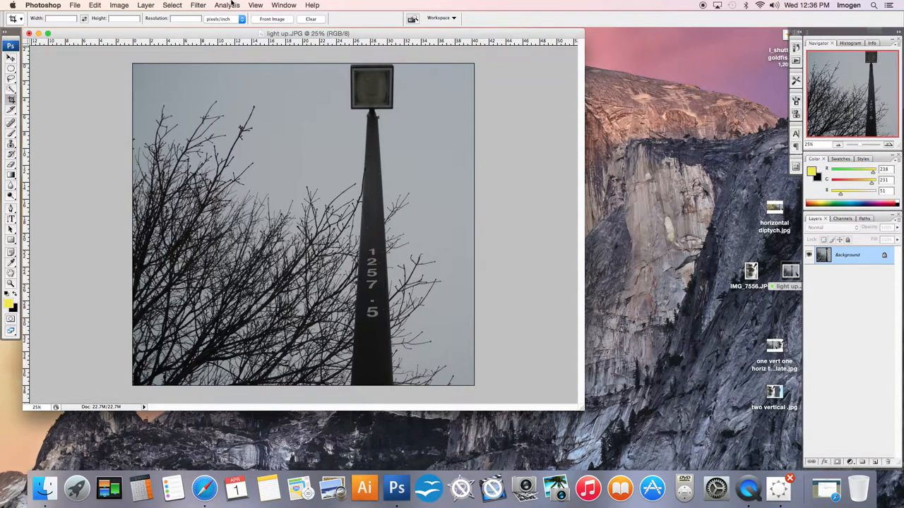
Step: Save the cropped photo as light up CROPPED.jpg on the Desktop, accepting the JPEG quality settings
click(85, 6)
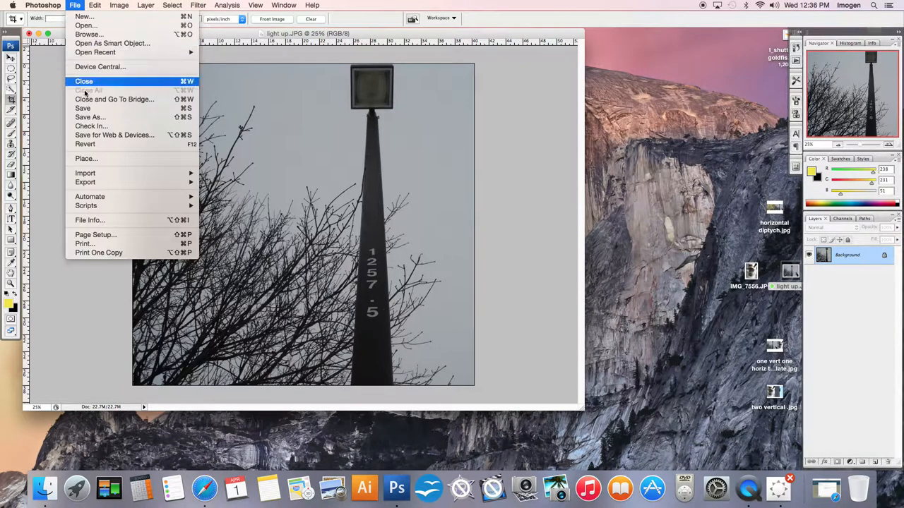
click(91, 116)
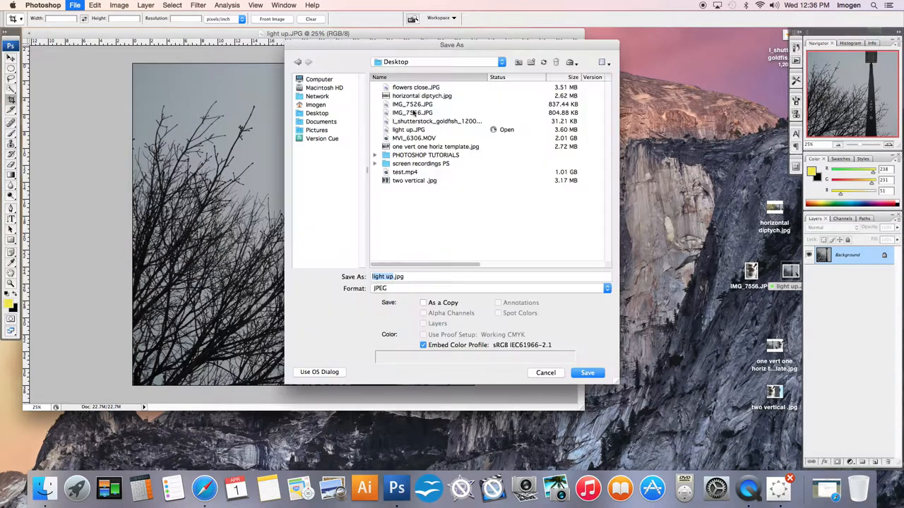
click(407, 275)
text( CROPPED )
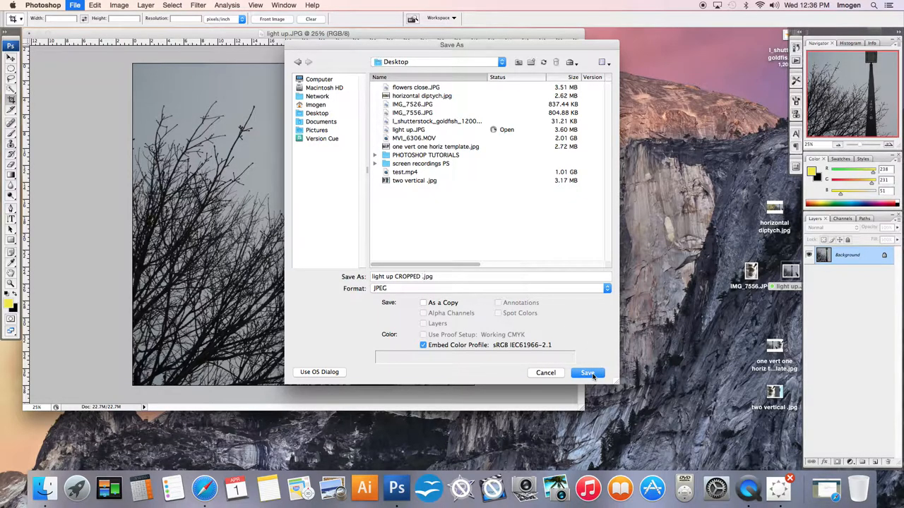
click(588, 373)
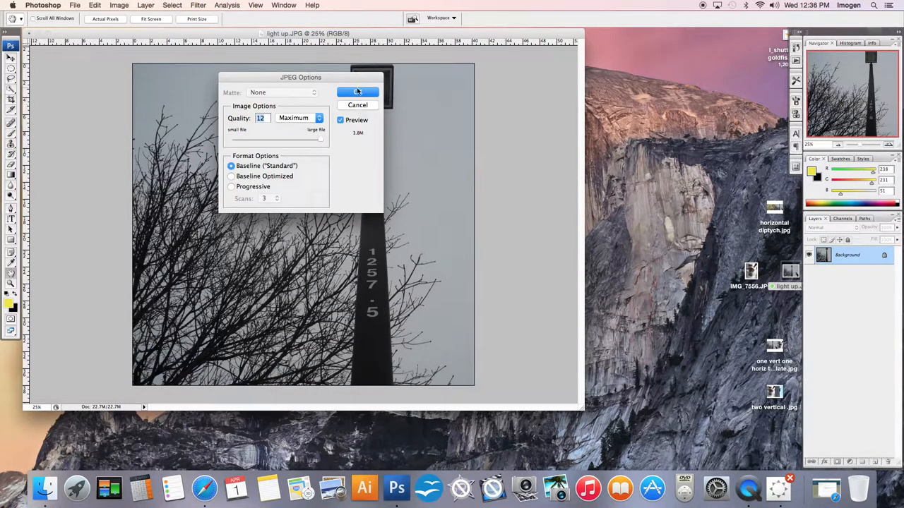
click(357, 92)
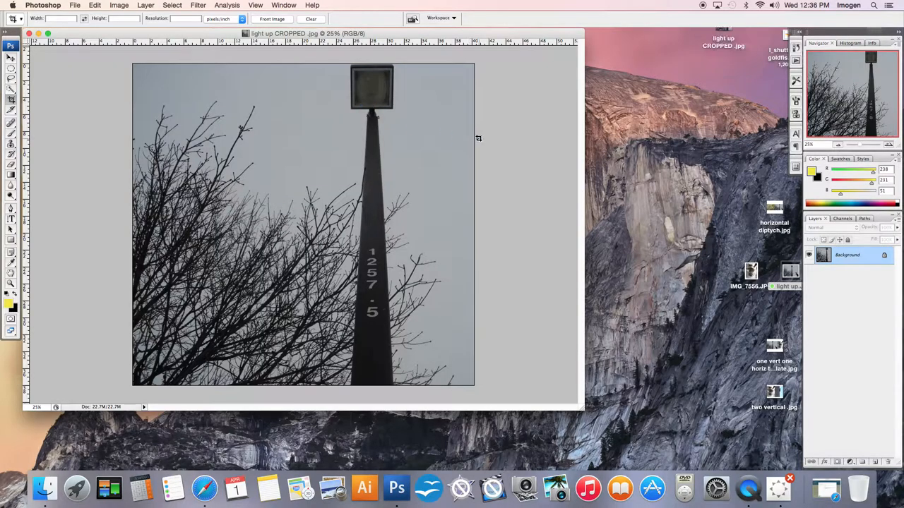
mouse_move(687, 34)
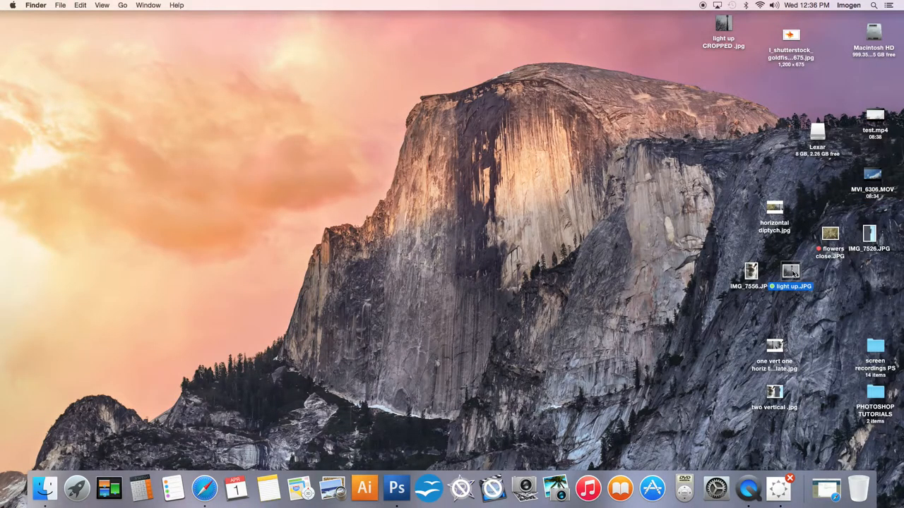
mouse_move(398, 489)
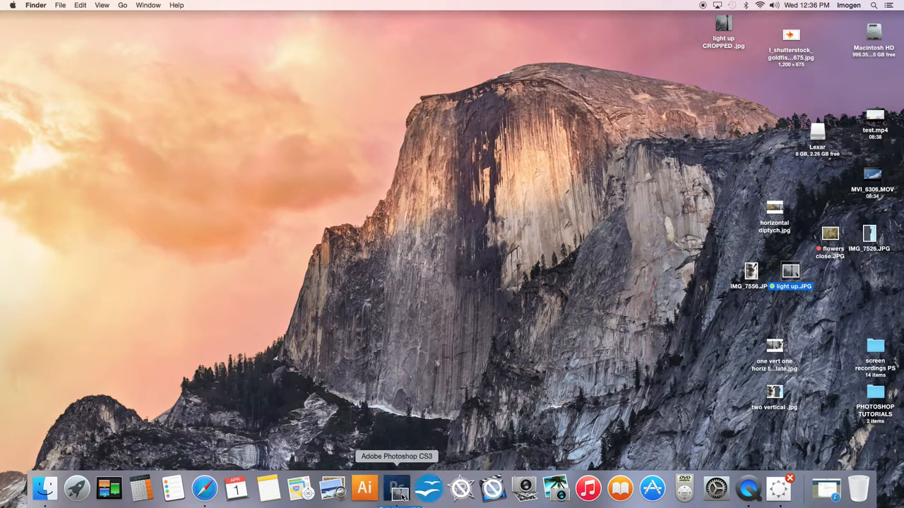
Step: Switch from the Finder desktop back to Photoshop with the original photo open
click(398, 486)
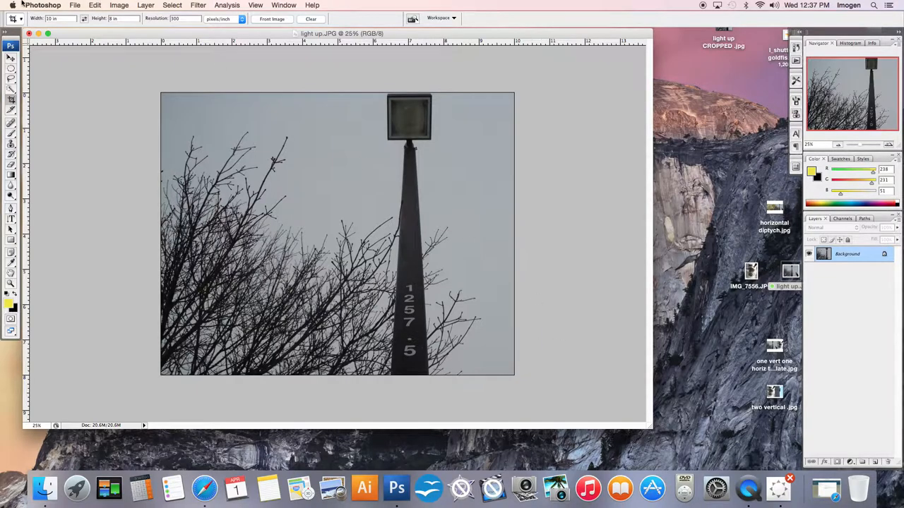
Step: Save the 10 by 8 crop under the new name light up cropped.jpg on the Desktop
click(74, 5)
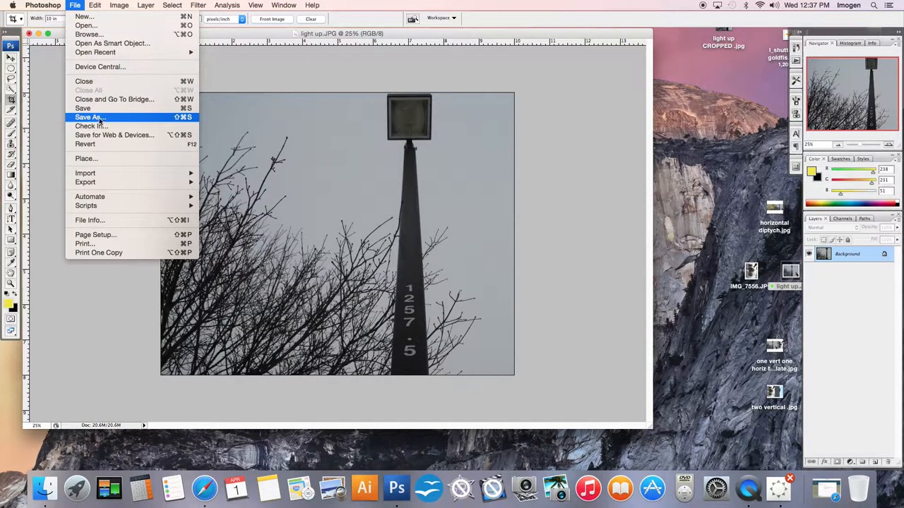
click(88, 116)
text(light up cropped.jpg)
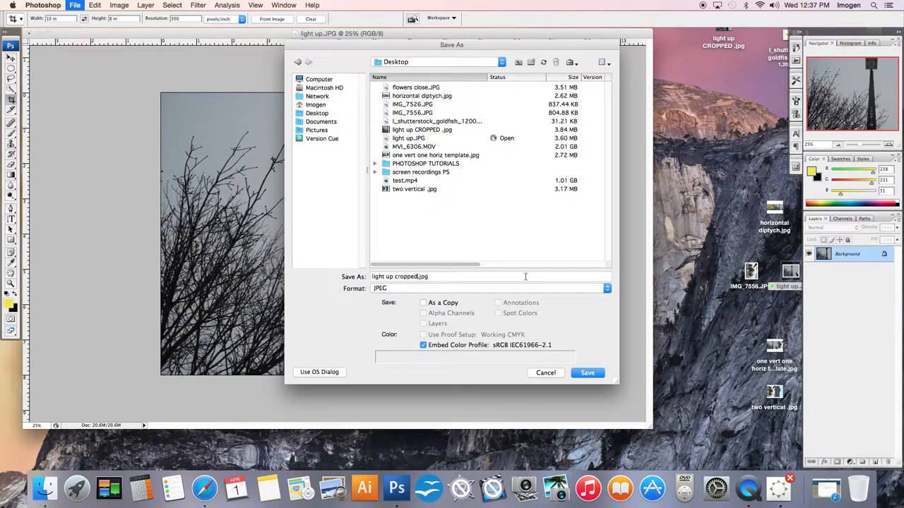
click(587, 373)
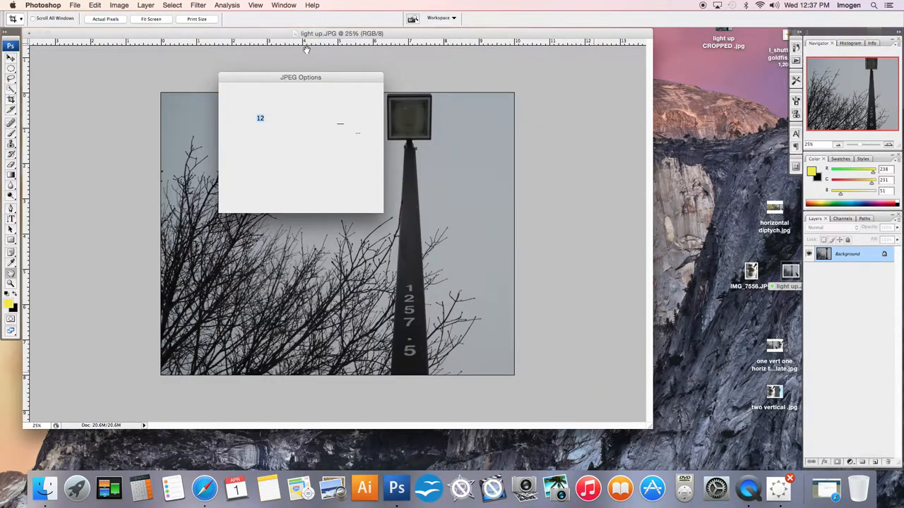